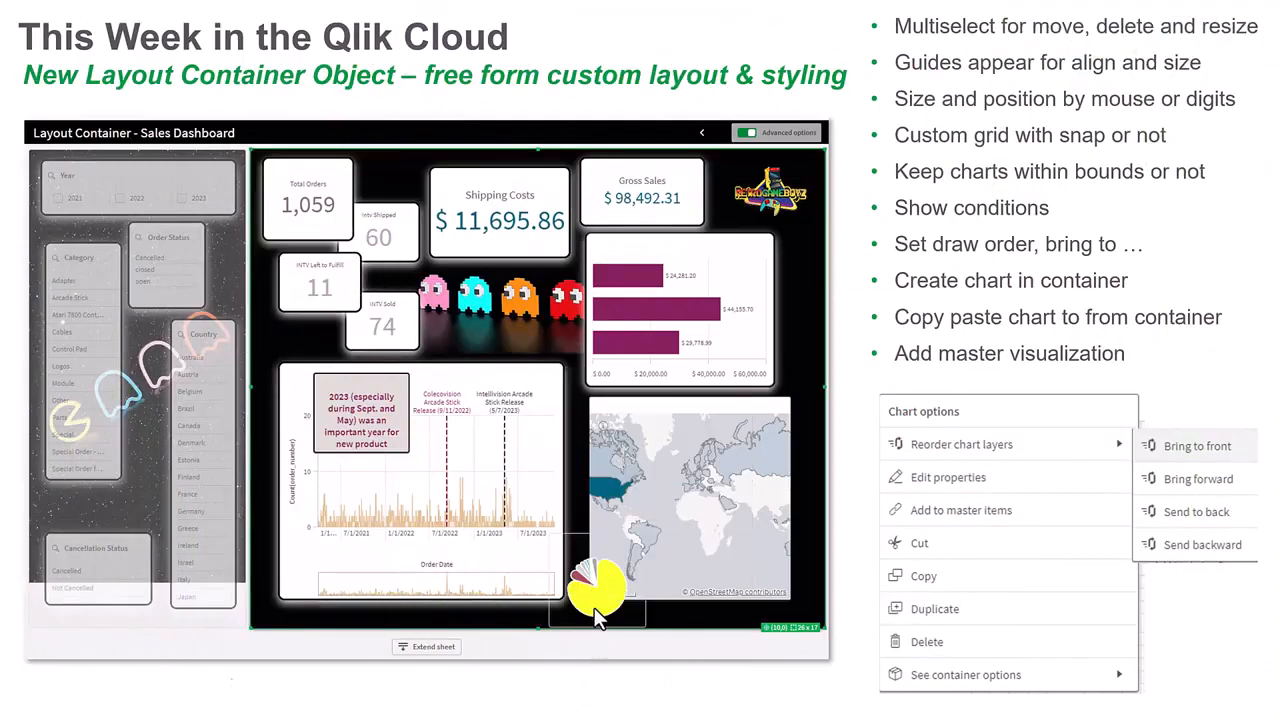
Step: Drag the yellow Pac-Man shape up onto the world map's lower area
drag(600, 590, 716, 556)
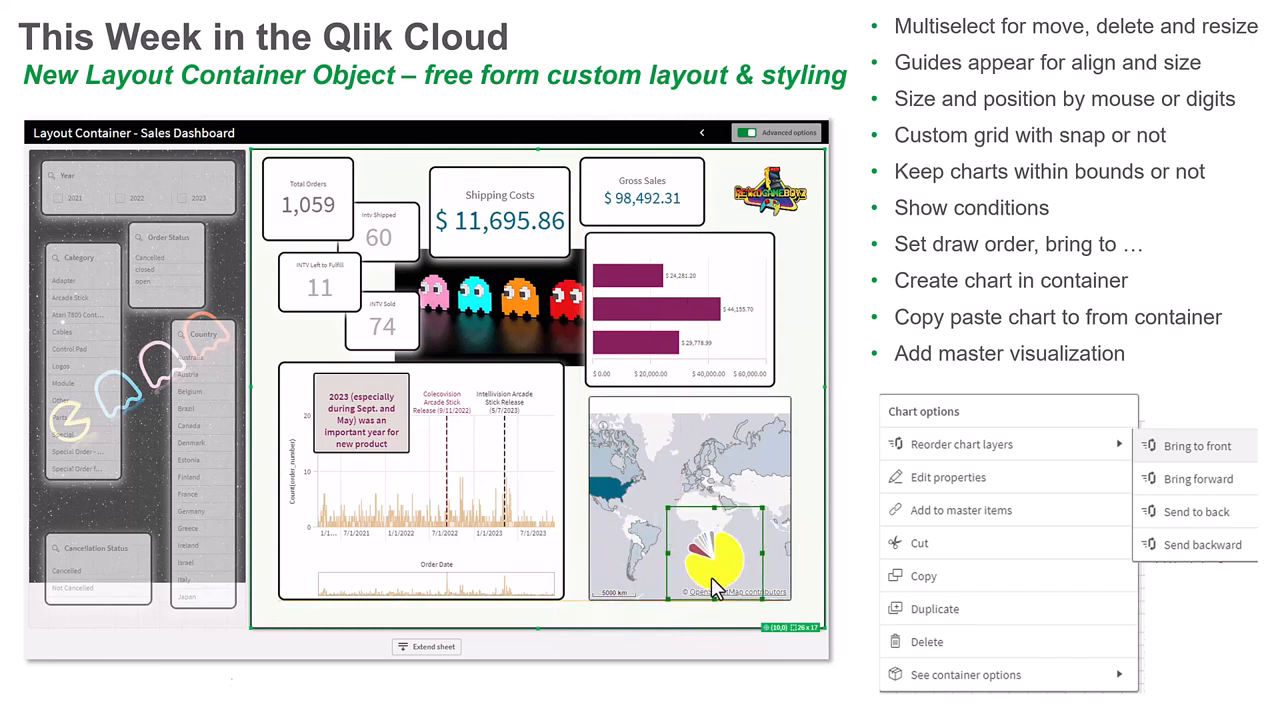